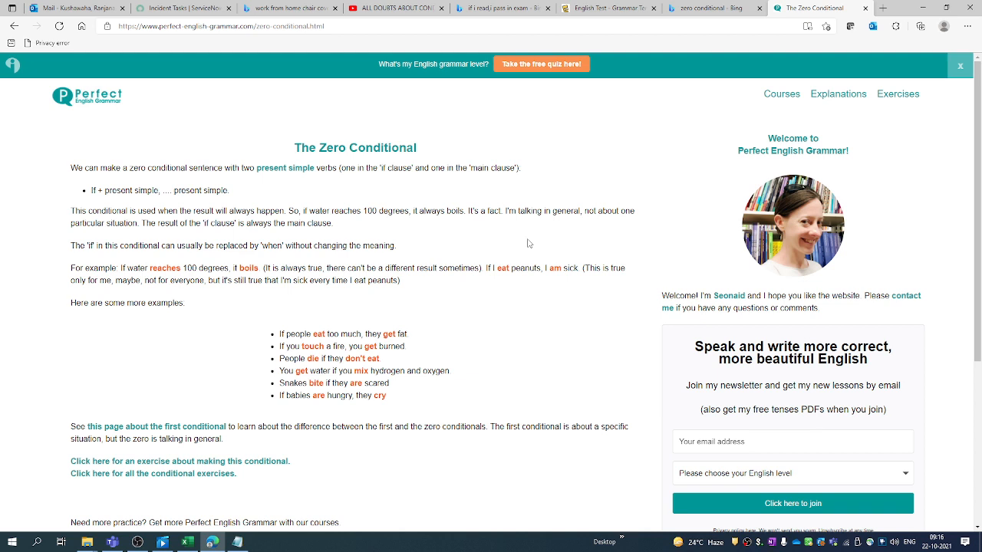
mouse_move(519, 243)
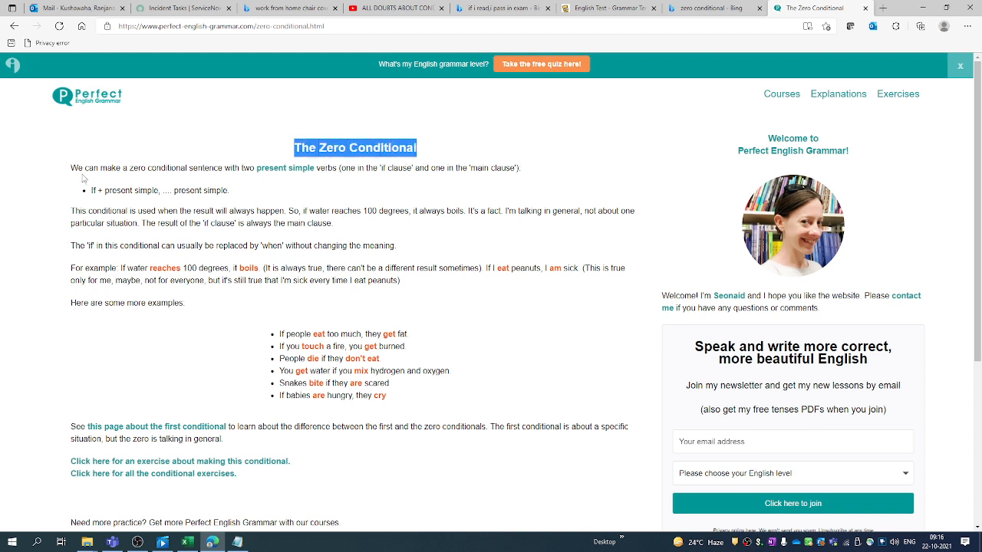
mouse_move(235, 182)
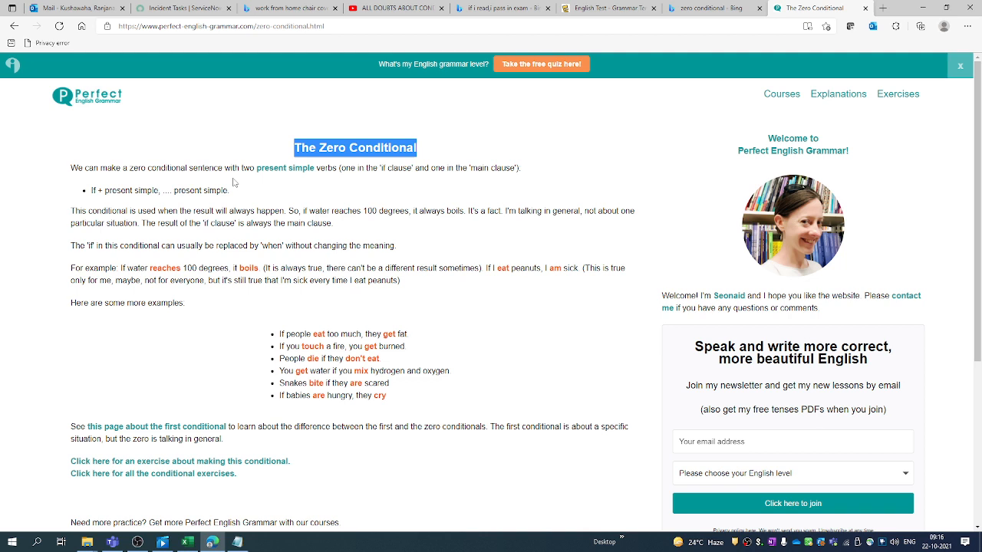
mouse_move(305, 178)
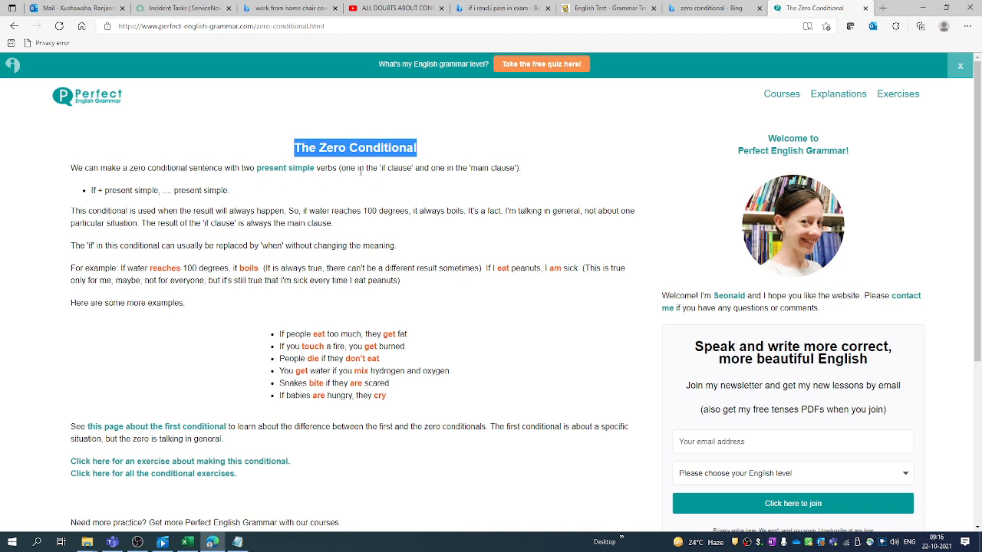
mouse_move(441, 178)
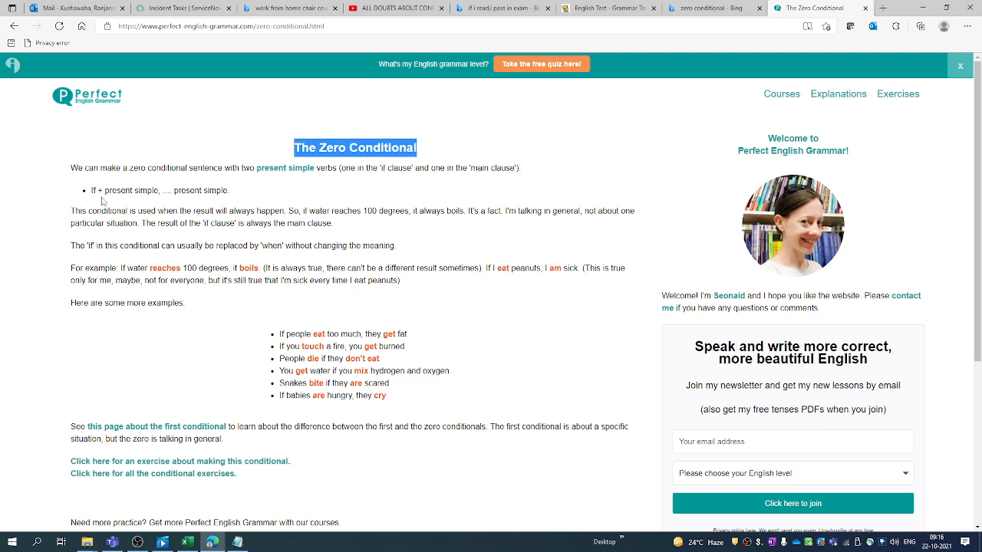
mouse_move(194, 199)
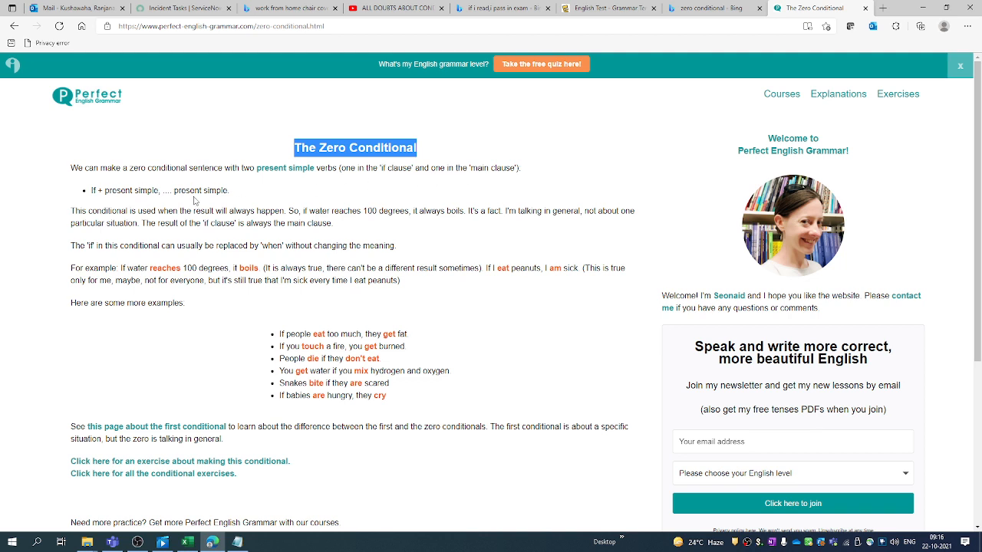
mouse_move(75, 221)
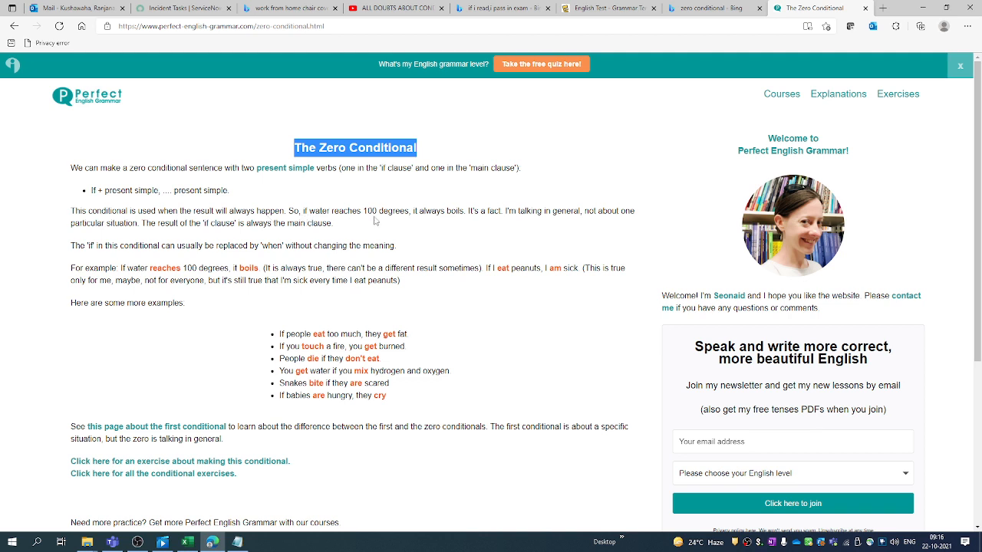
mouse_move(435, 230)
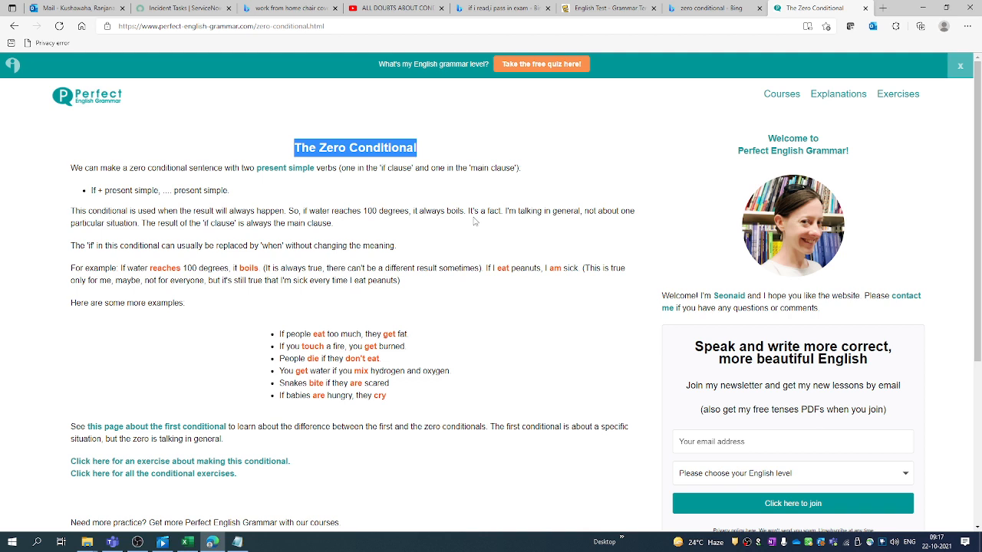
mouse_move(472, 221)
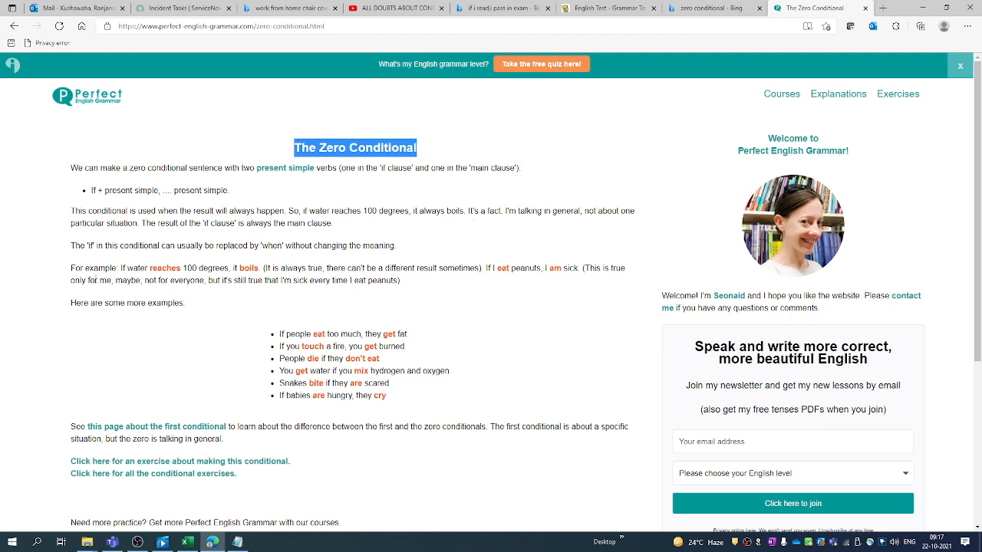
mouse_move(184, 254)
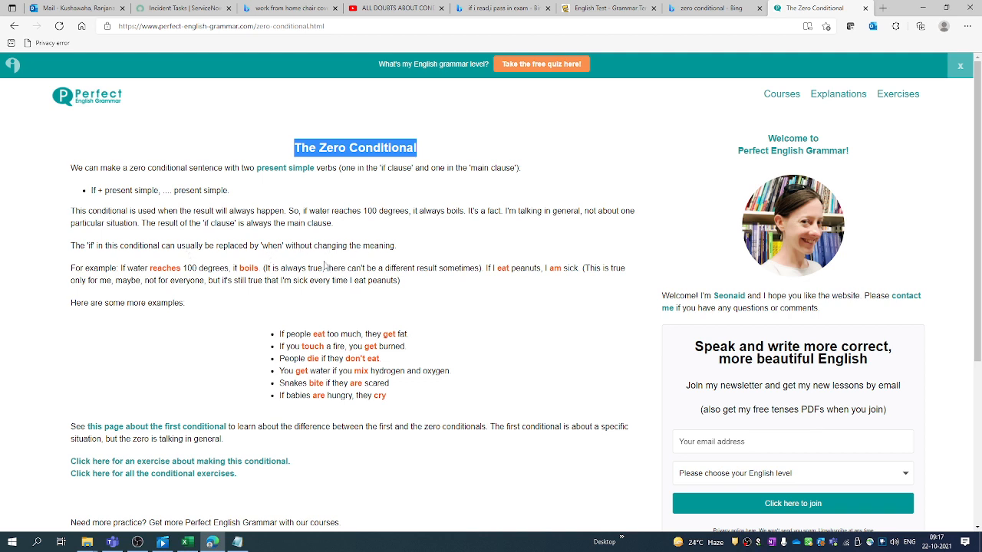
mouse_move(125, 270)
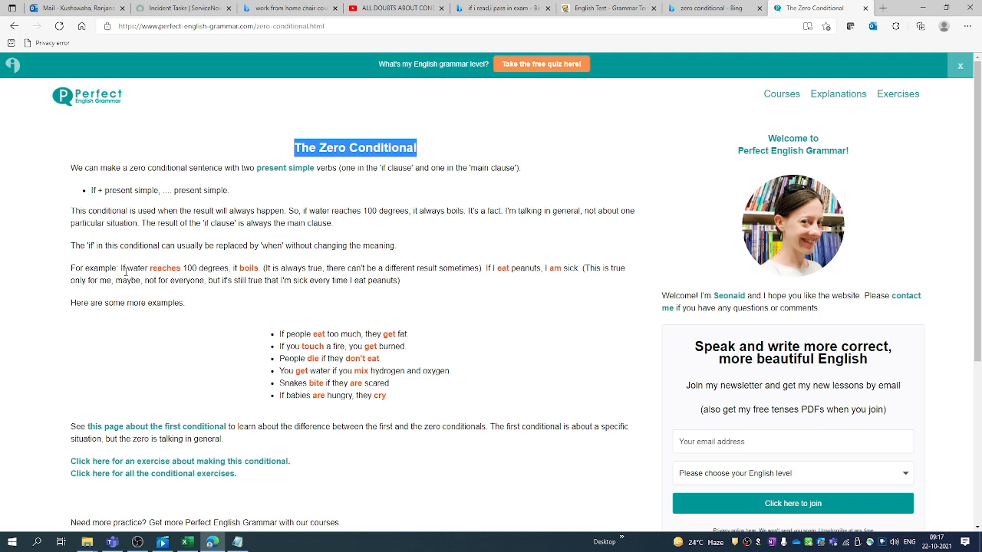
mouse_move(193, 298)
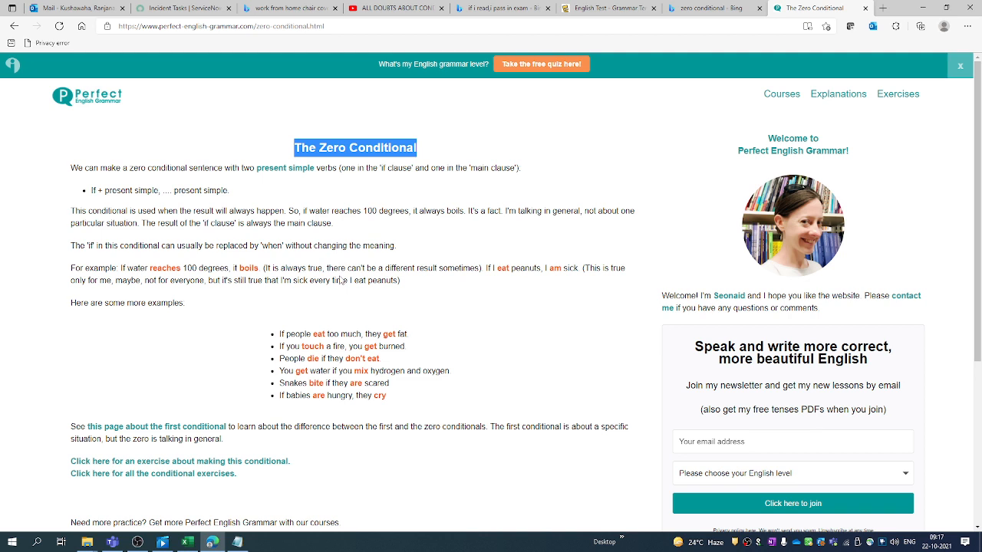
mouse_move(341, 280)
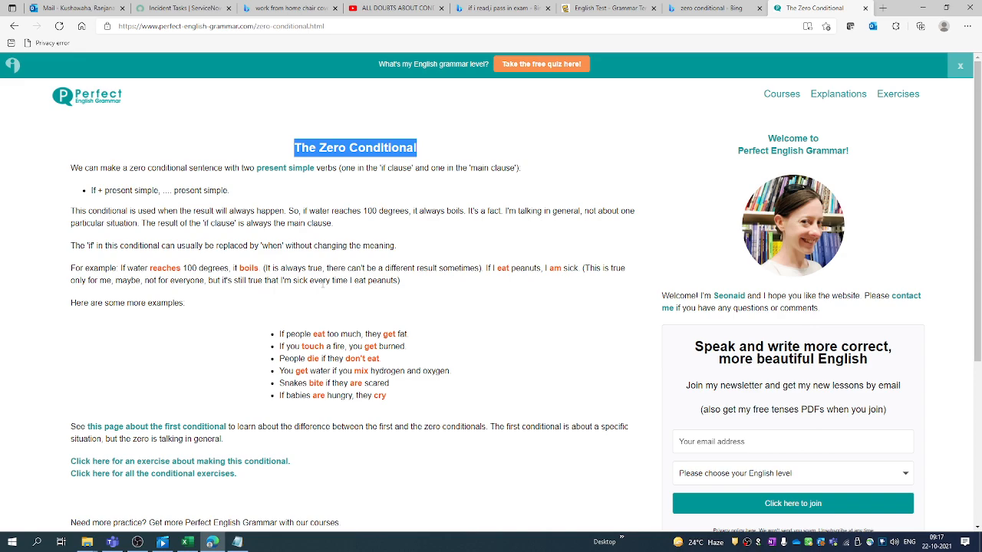
Step: Scroll down the Zero Conditional lesson to the example sentences
scroll(down, 3)
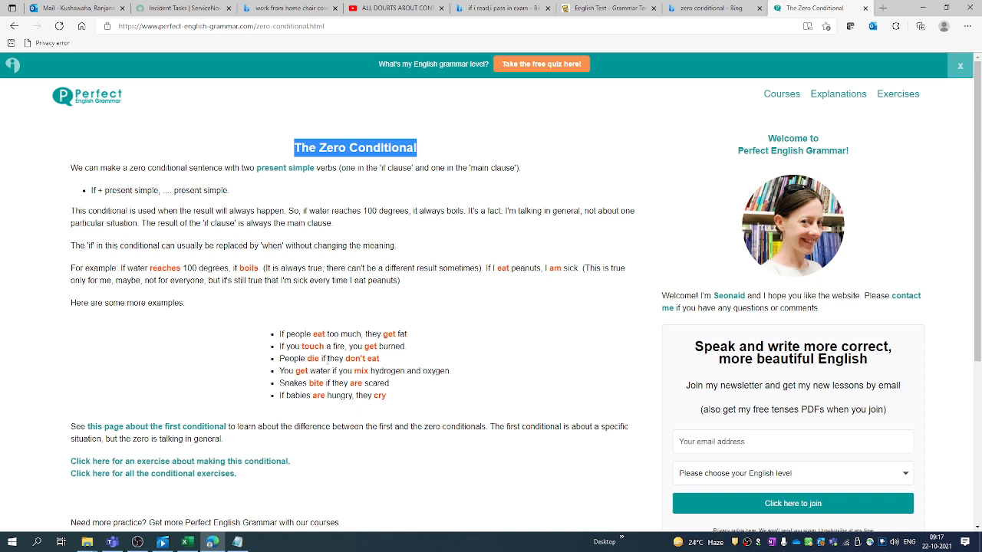
mouse_move(328, 360)
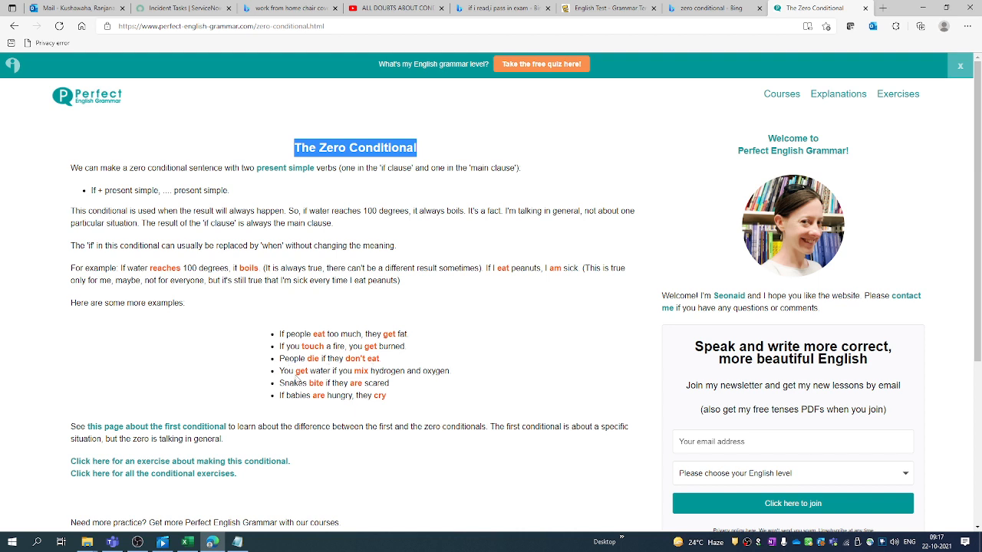
mouse_move(451, 381)
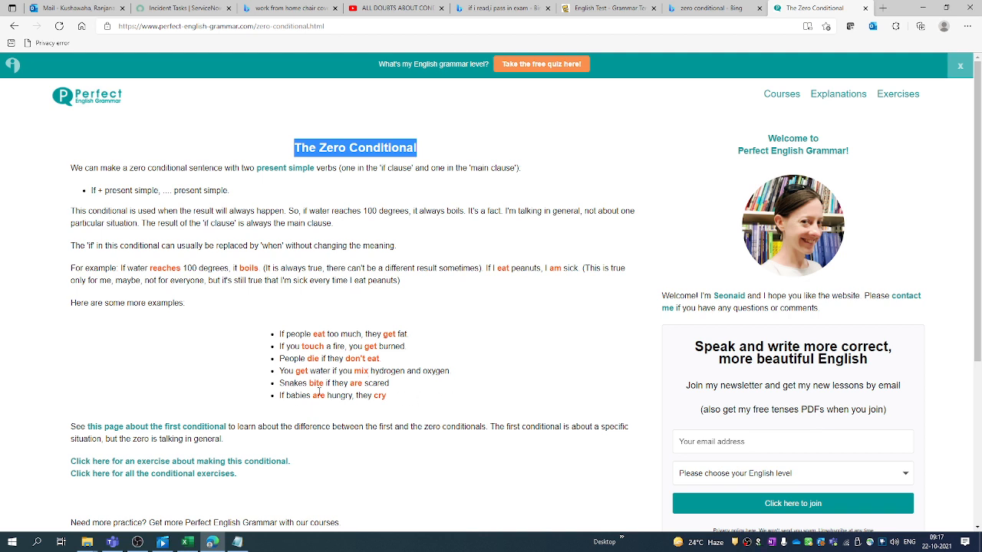
mouse_move(330, 393)
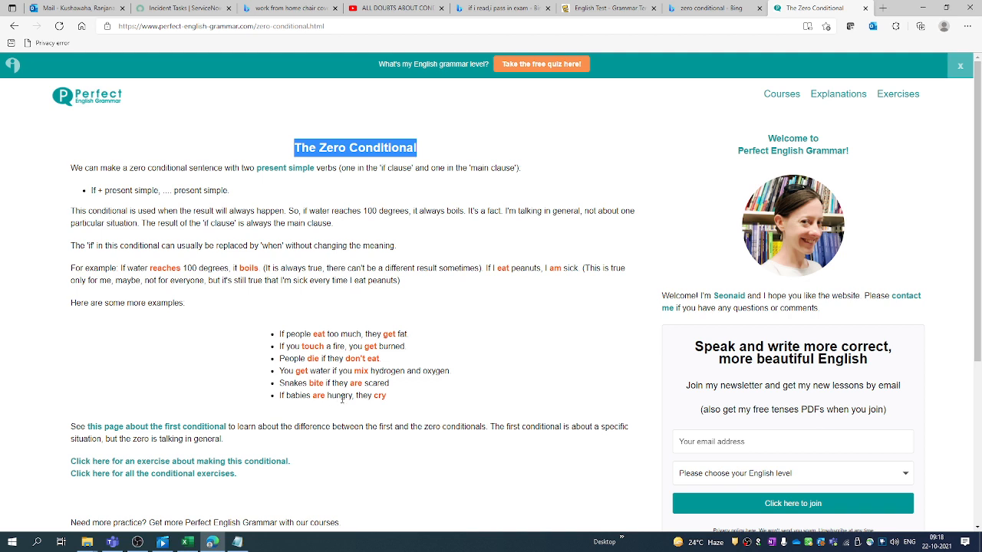
click(247, 371)
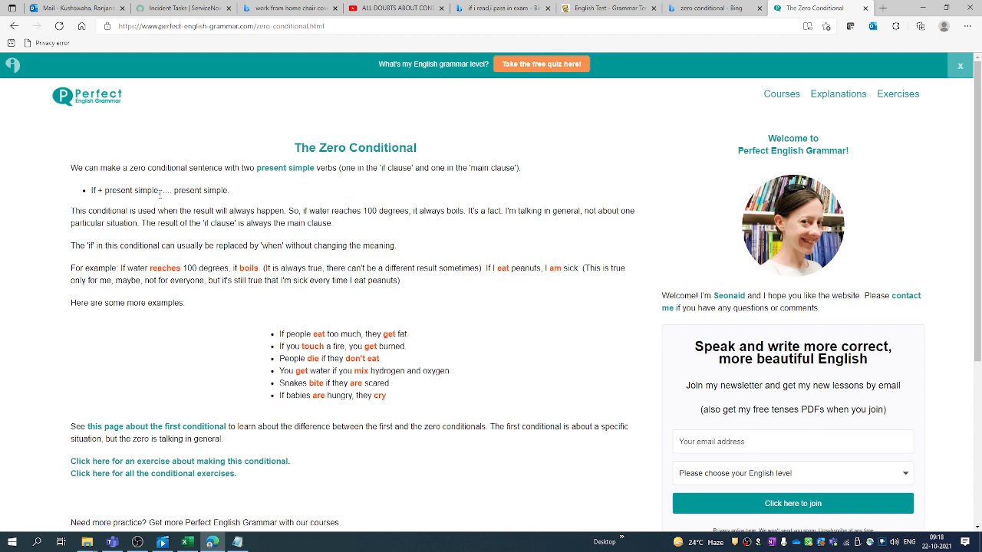
Step: Highlight 'people eat too much' in the first example, then clear it
double_click(203, 190)
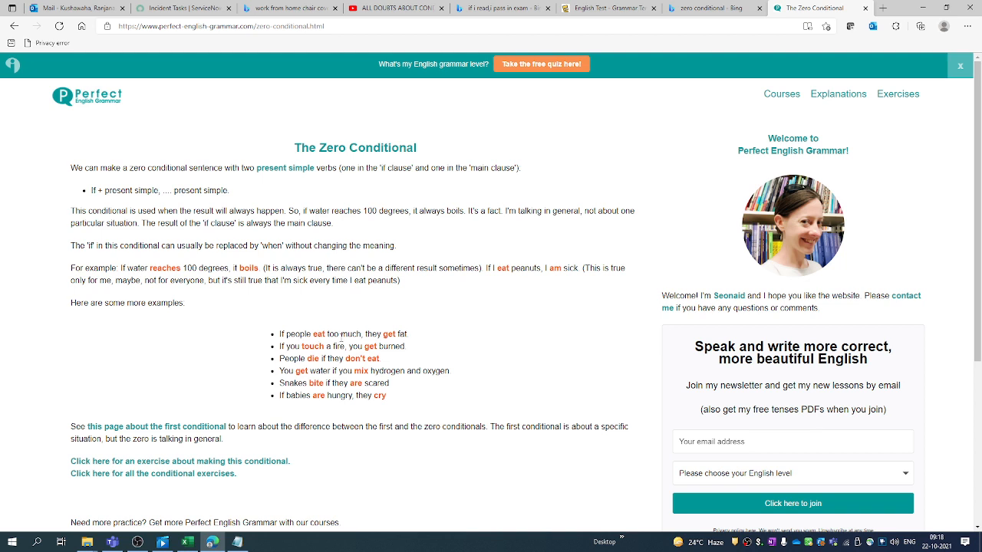
drag(295, 334, 359, 334)
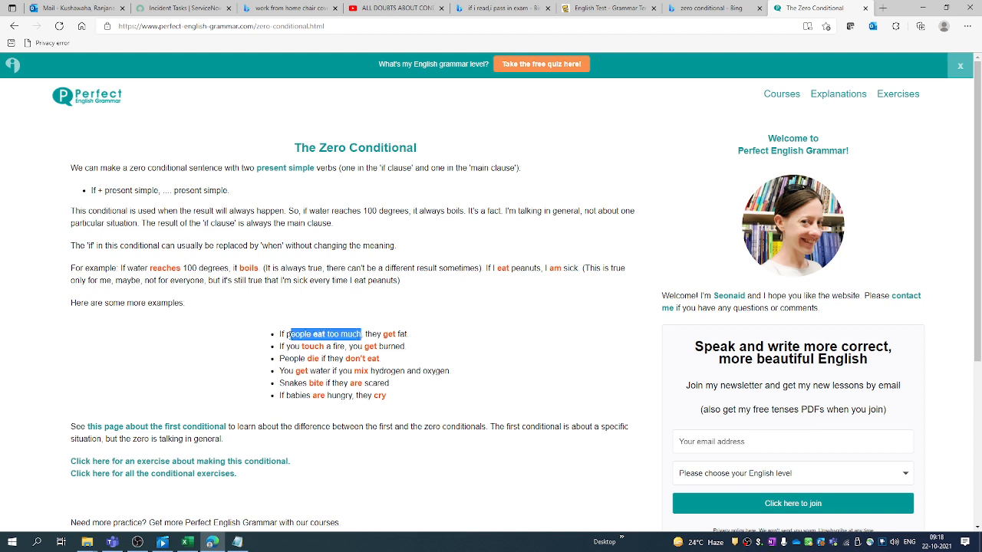
click(367, 335)
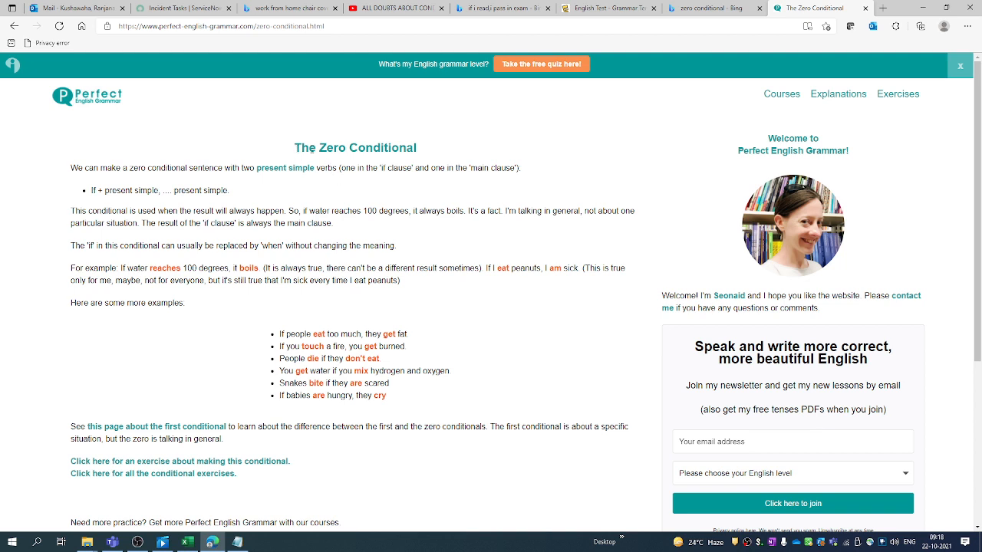
Step: Highlight the title 'The Zero Conditional', then 'you don't eat' in the third example
triple_click(356, 147)
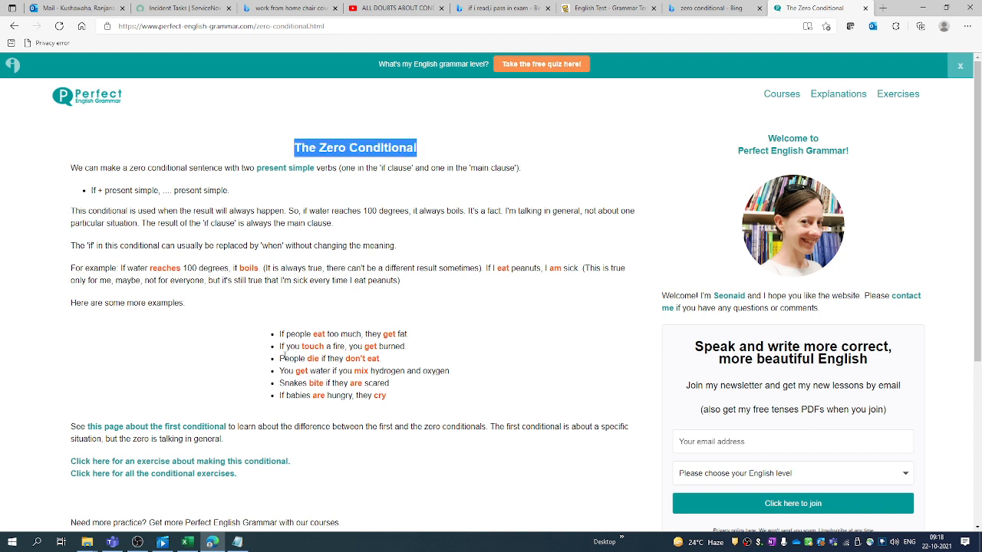
double_click(357, 359)
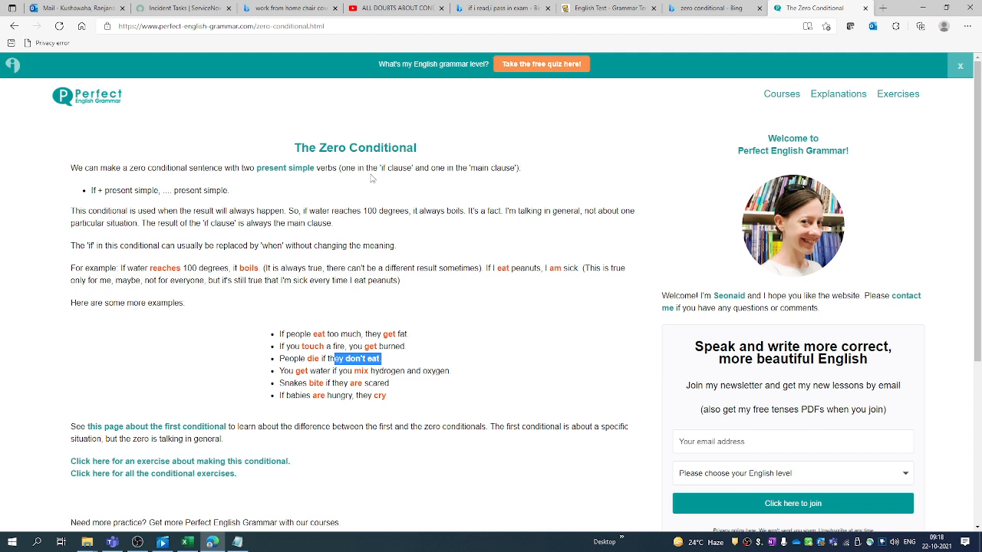
mouse_move(129, 255)
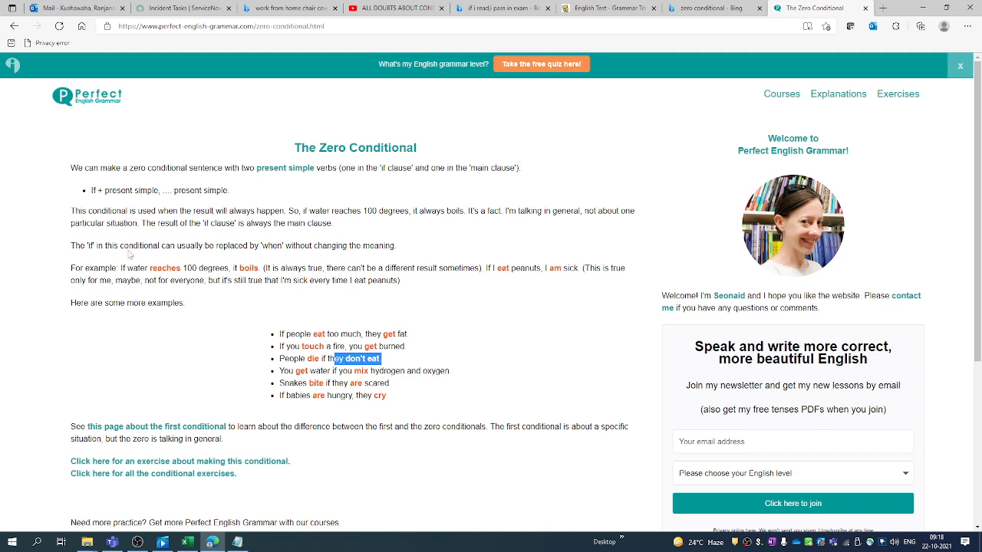